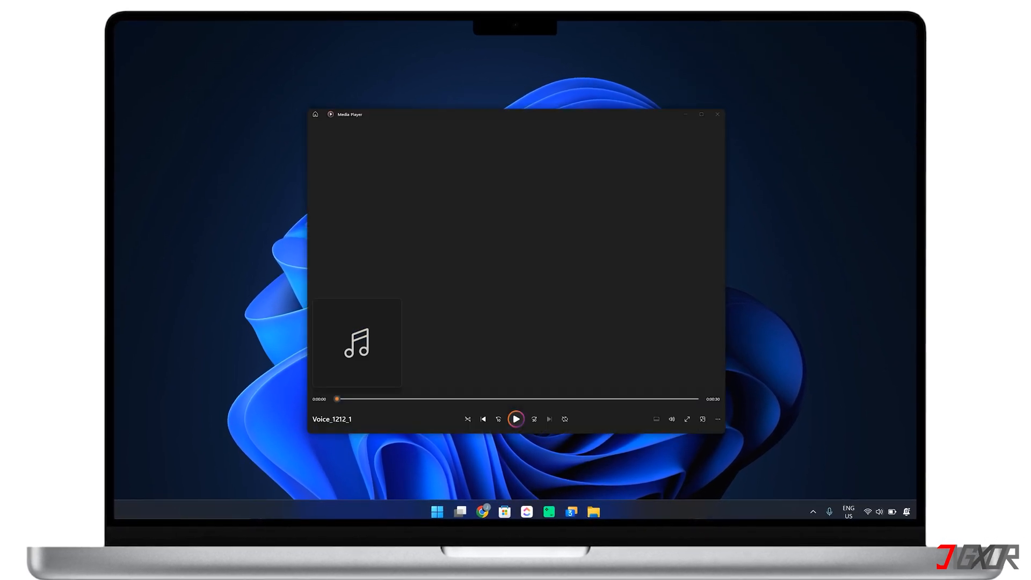
Play and pause the Voice_1212_1 recording twice, then close Media Player.
click(516, 419)
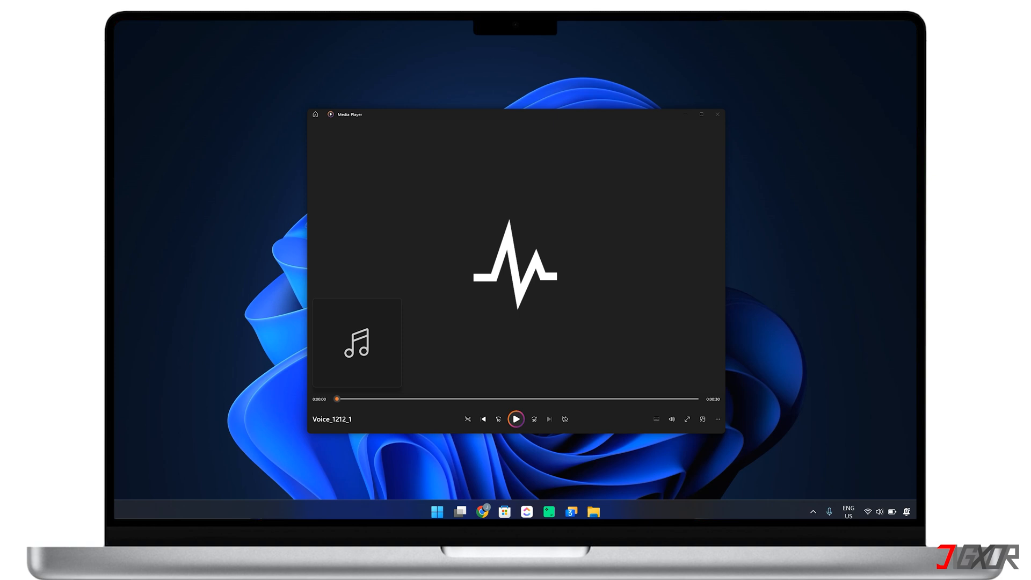
click(516, 419)
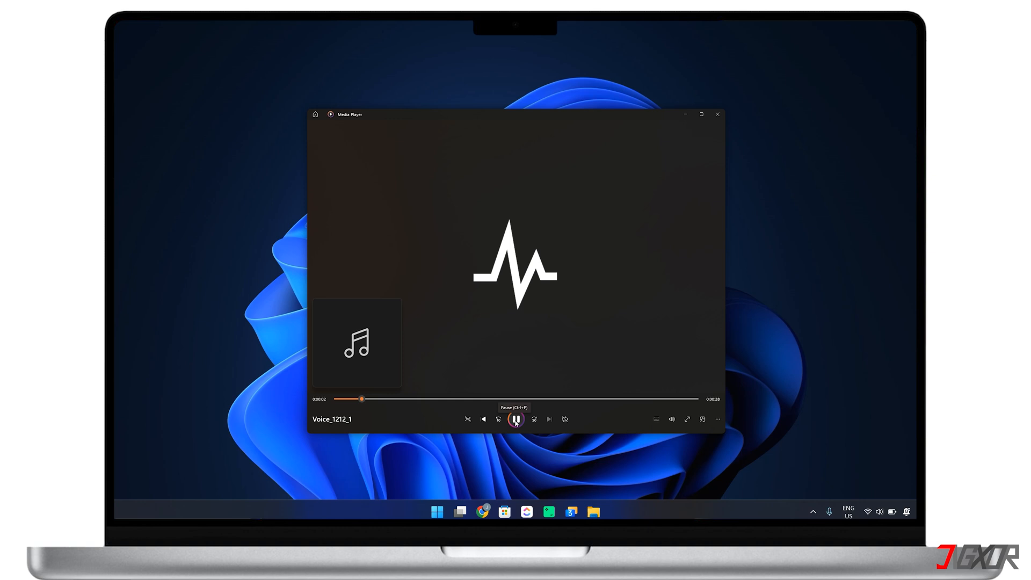
click(515, 419)
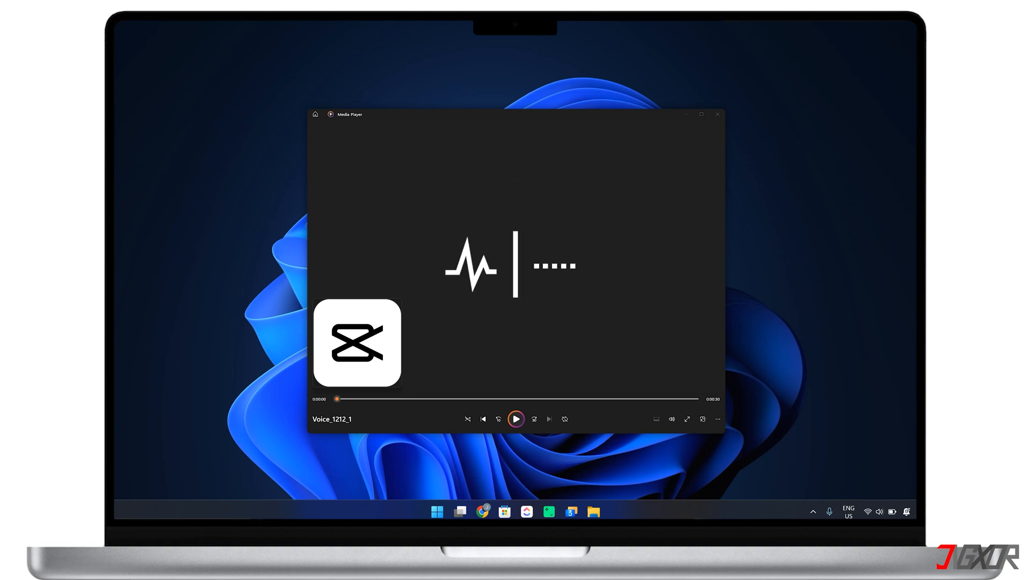
click(516, 419)
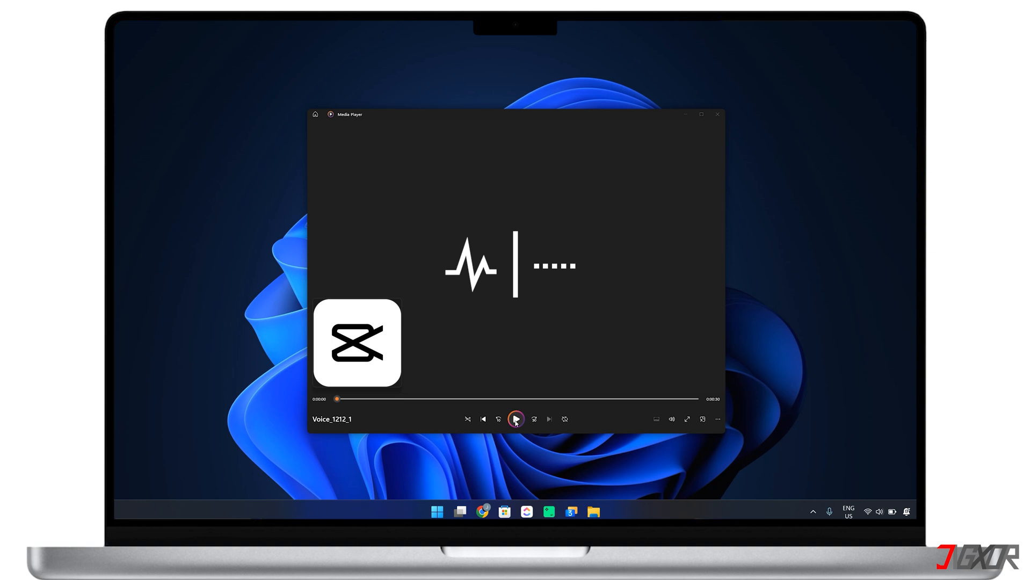
click(515, 419)
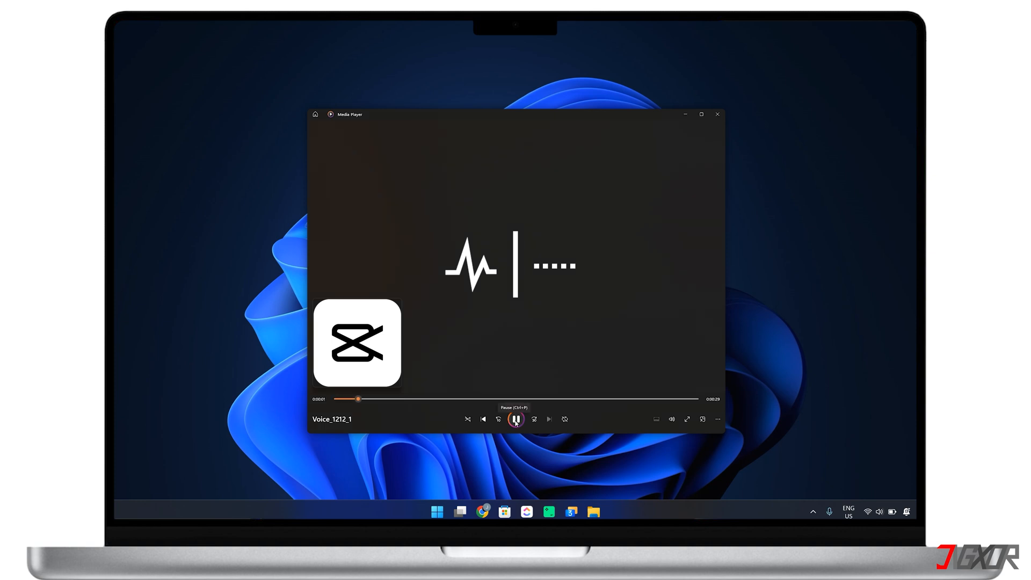
click(717, 114)
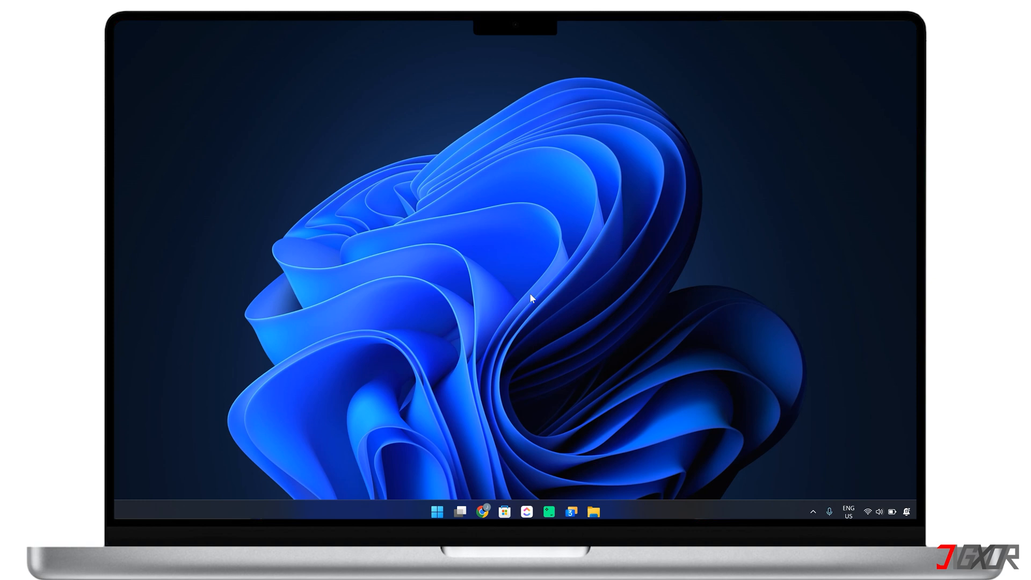
Launch CapCut and open the waterfall project 1205.
click(603, 511)
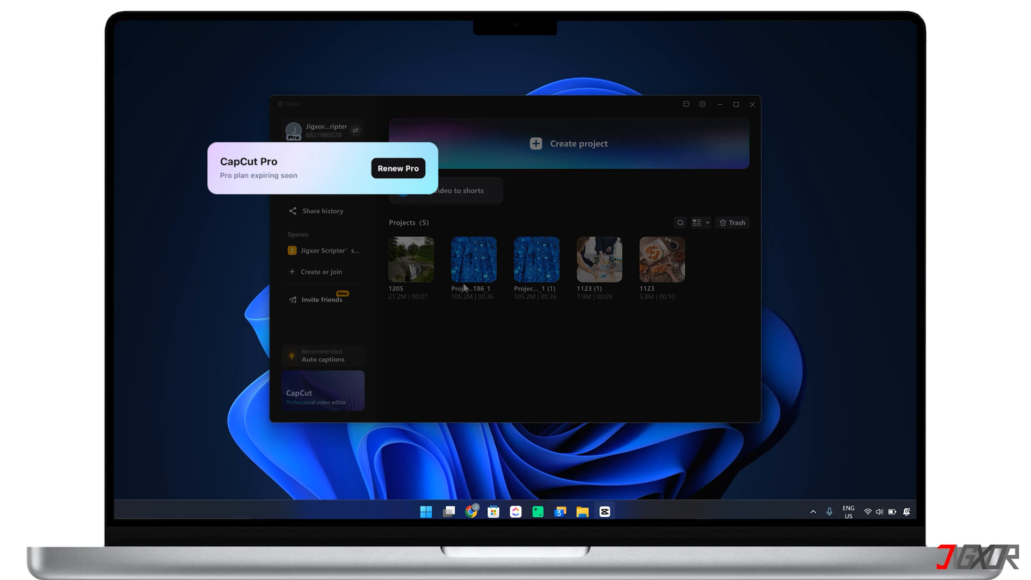
mouse_move(512, 325)
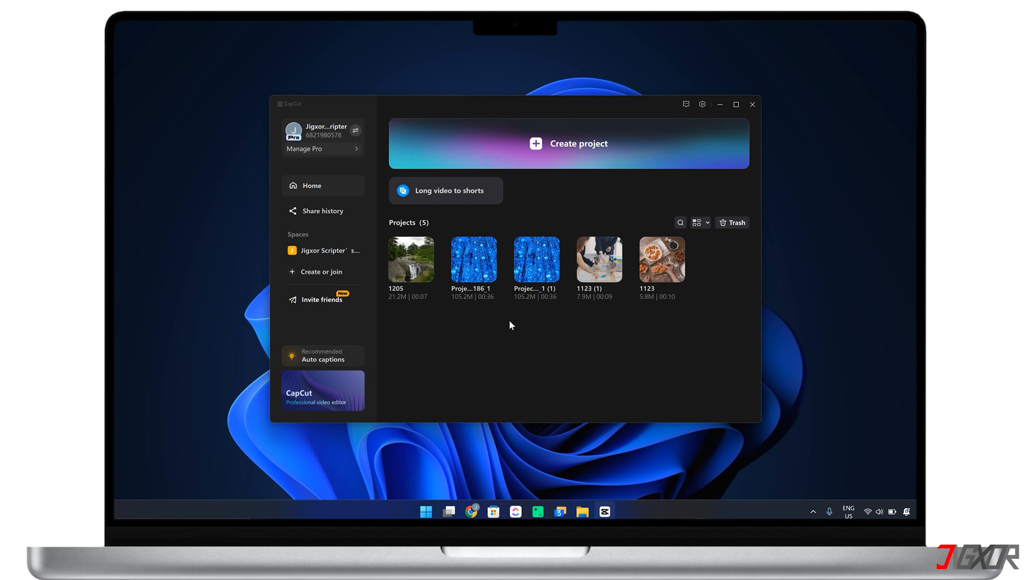
double_click(411, 258)
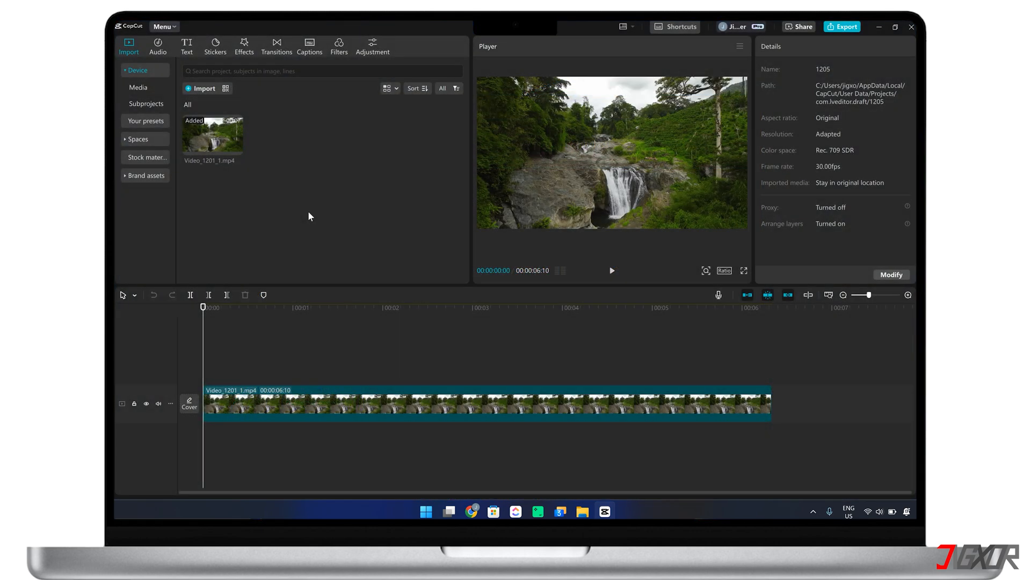
Import Voice_1201_1.mp3 and drag it onto the timeline under the waterfall clip.
click(203, 88)
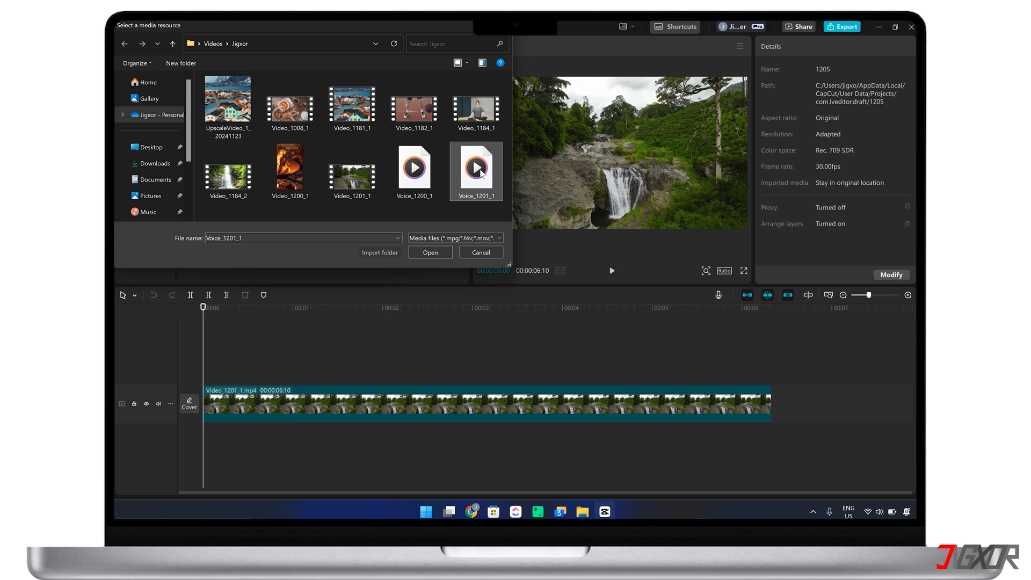
click(429, 252)
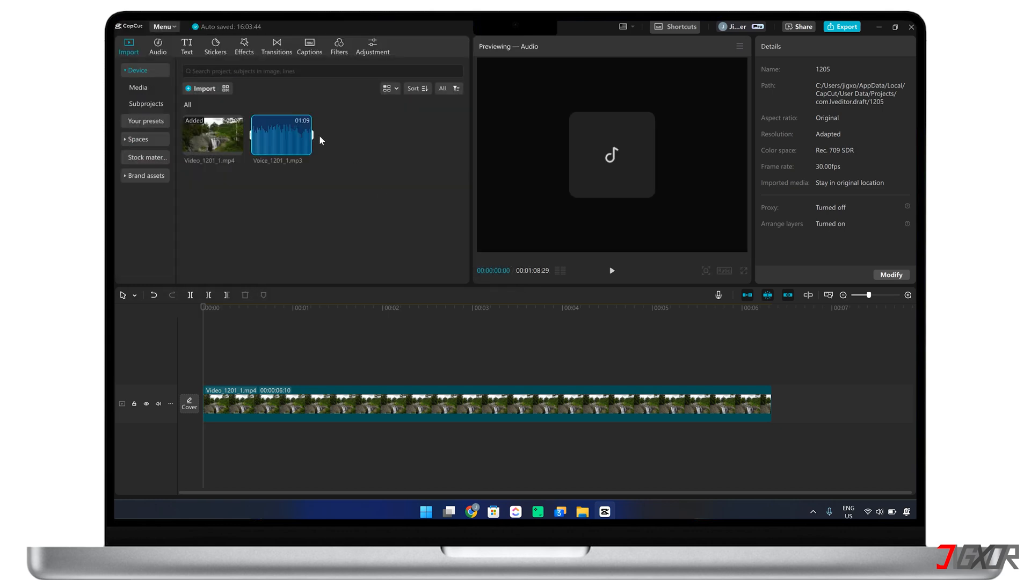
drag(281, 132, 441, 438)
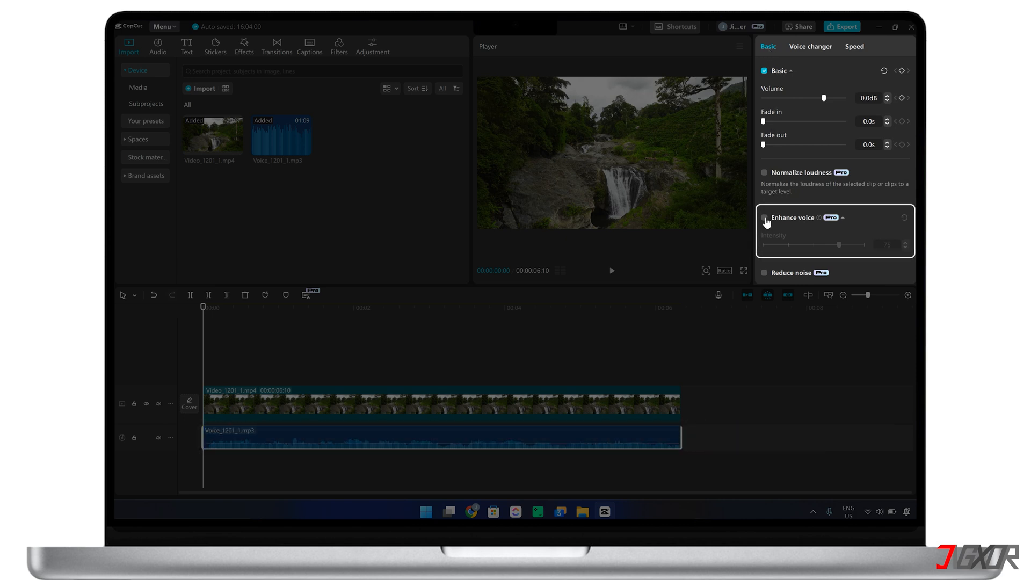
Enable Enhance voice on the voice clip at intensity 100.
click(764, 217)
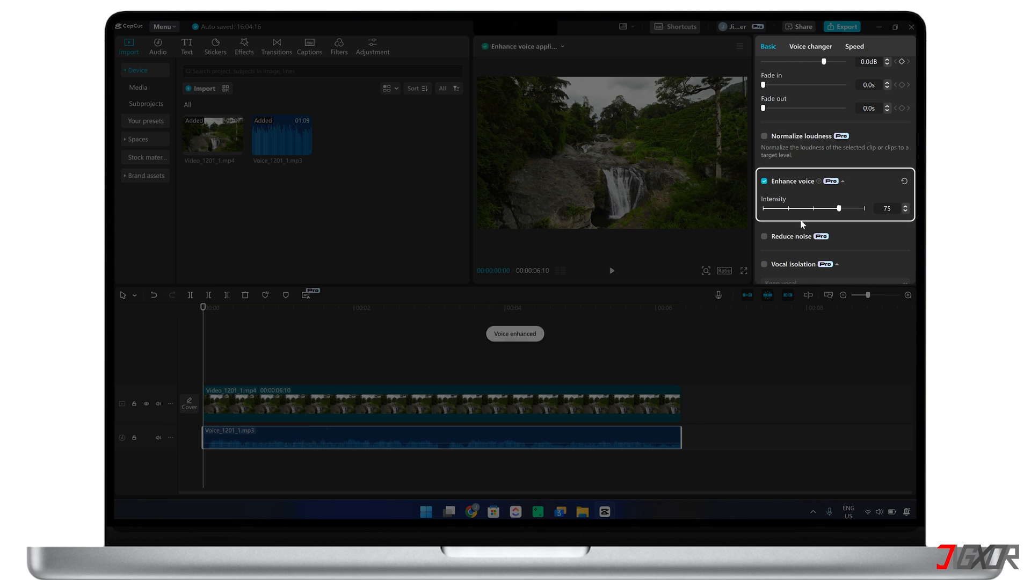
drag(838, 209, 865, 208)
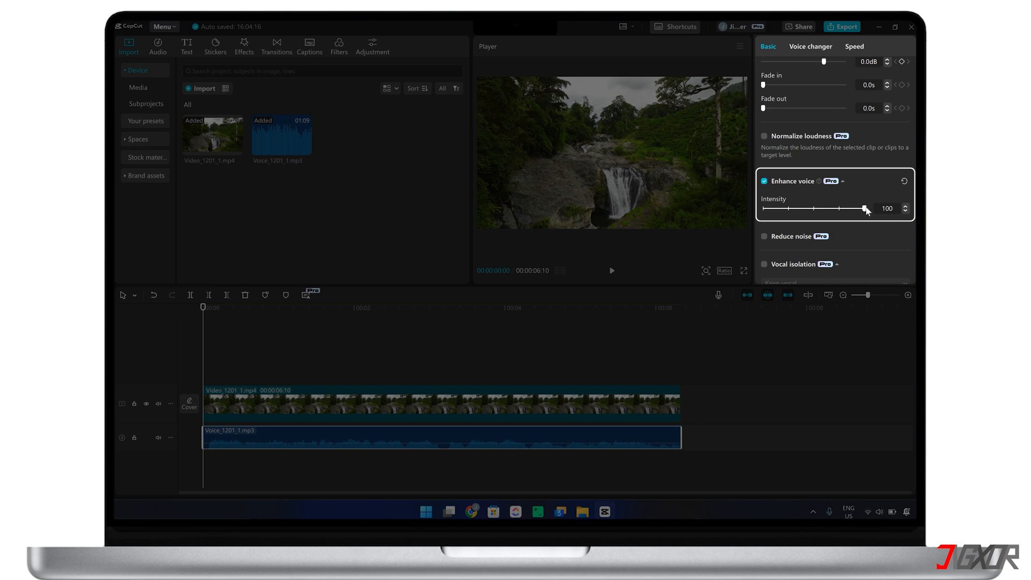
click(764, 181)
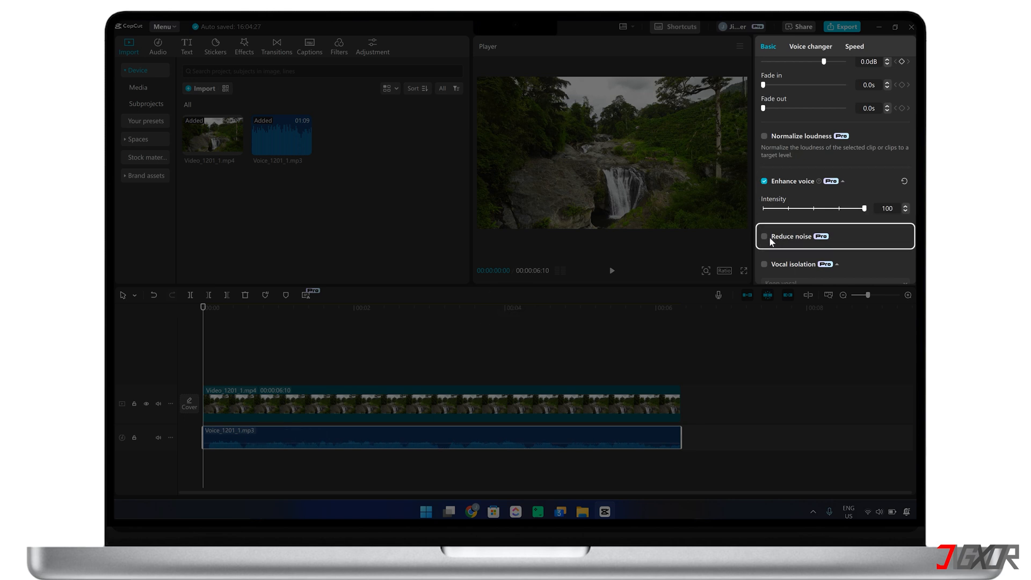
Enable Reduce noise and boost the voice clip volume to 20.0dB.
click(764, 236)
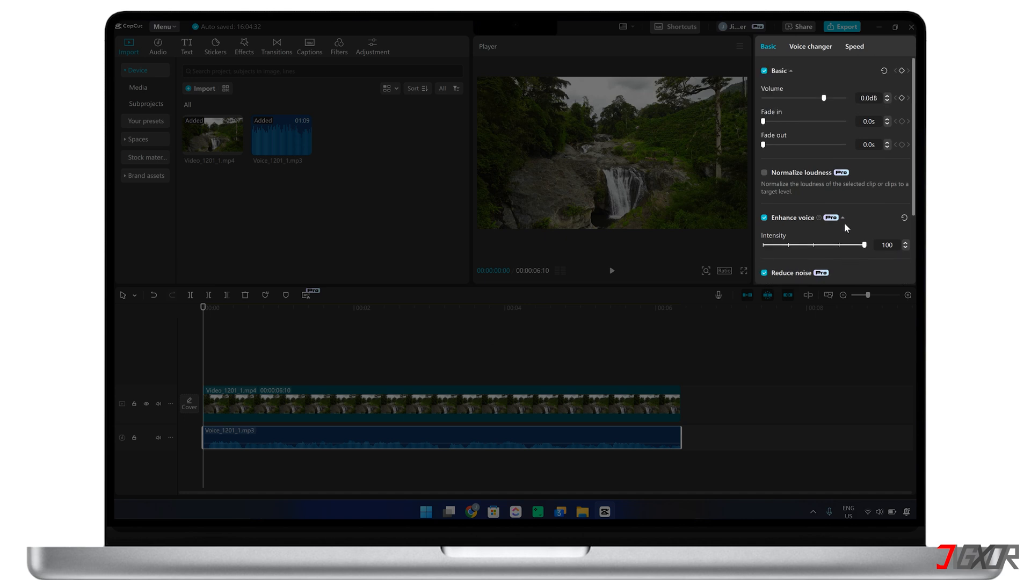
drag(823, 98, 846, 98)
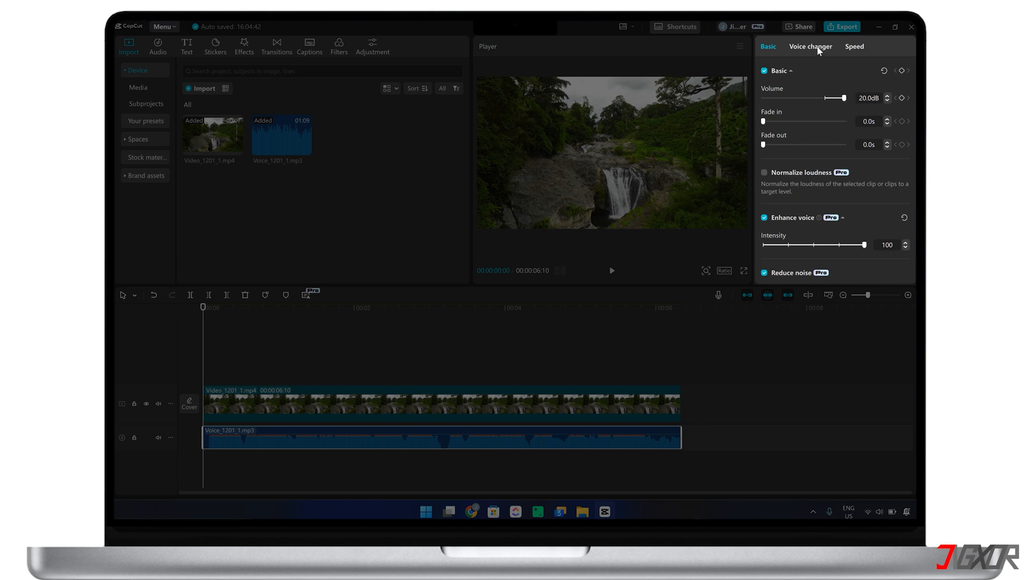
Browse the Voice characters and Singing voices presets without applying any.
click(811, 47)
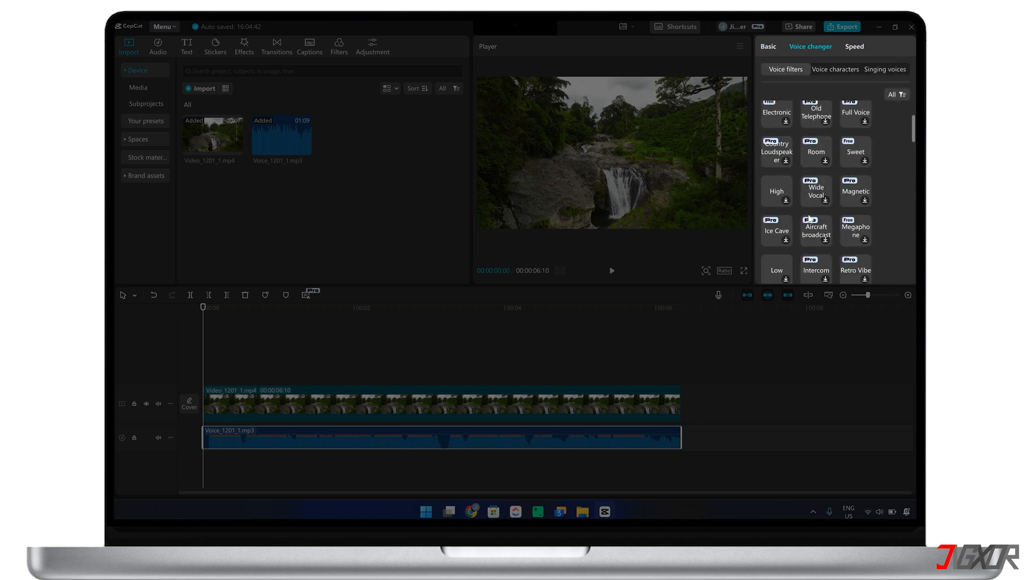
click(835, 69)
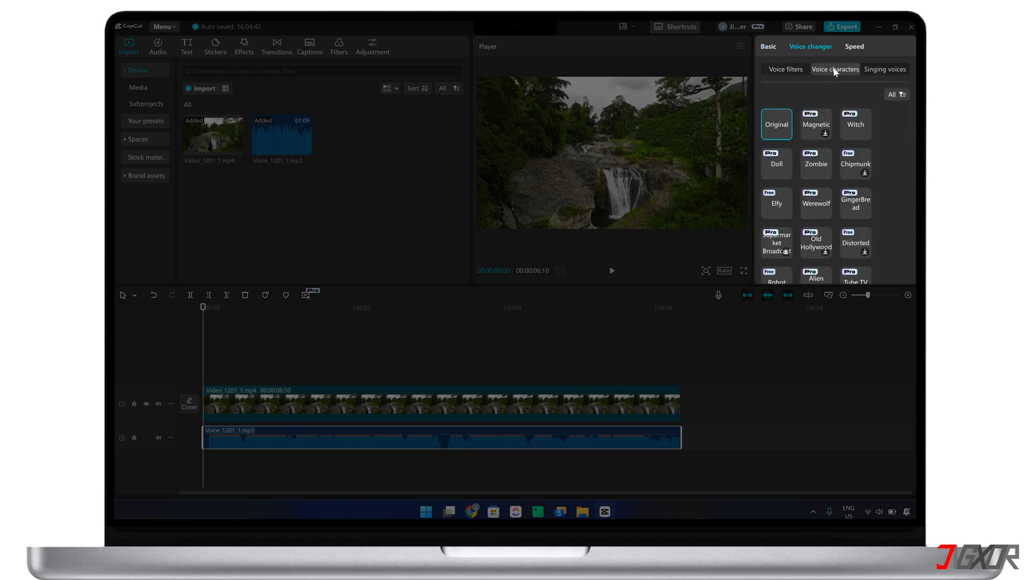
click(885, 69)
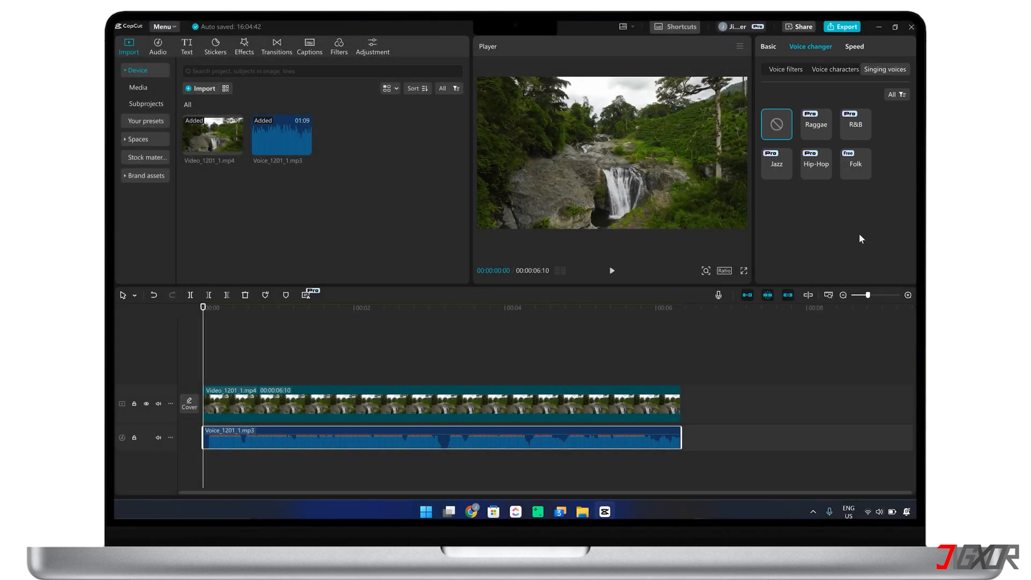
mouse_move(611, 273)
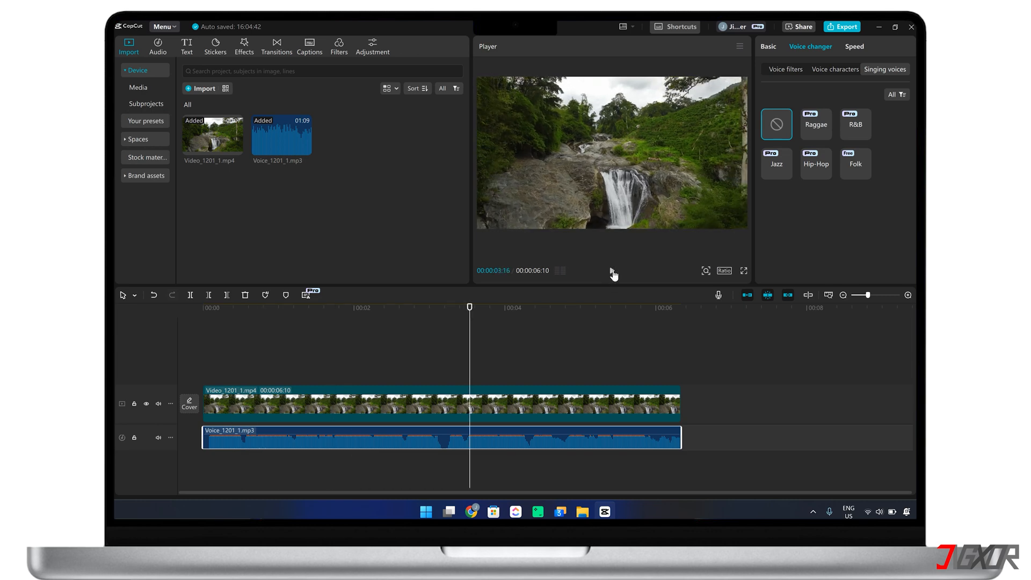
Export project 1205 as 1080P H.264 mp4 at 30fps.
click(843, 26)
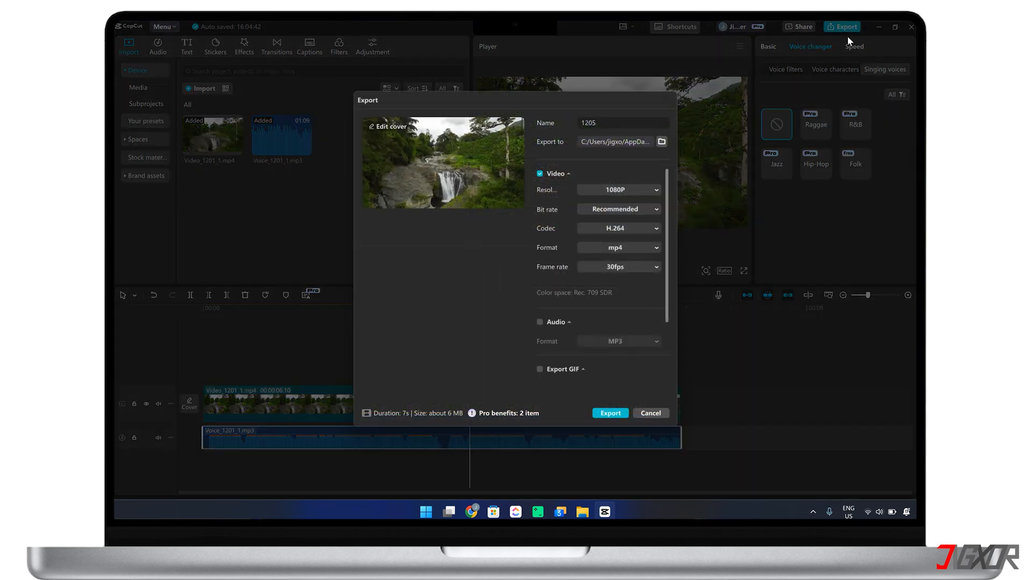
click(610, 412)
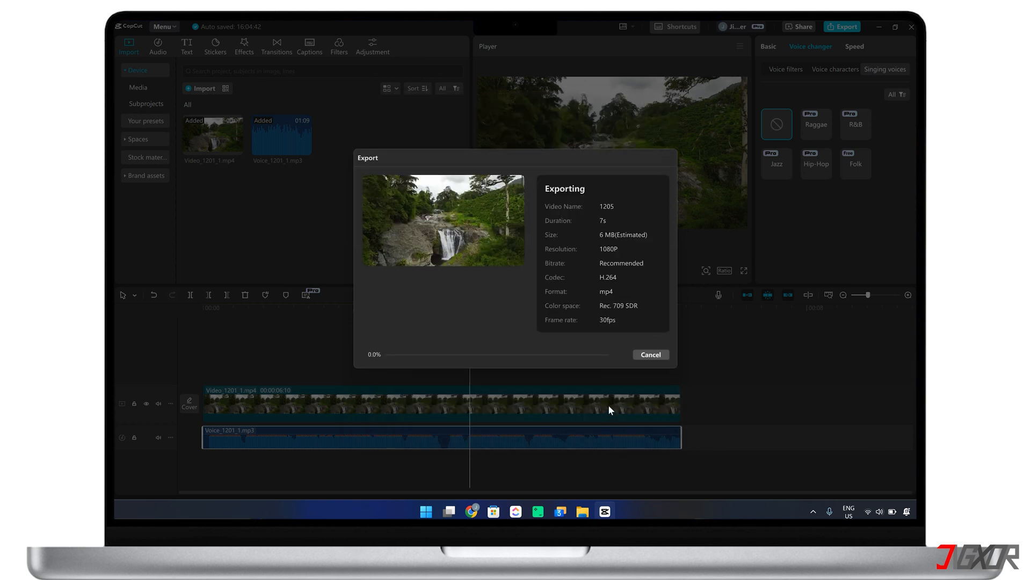